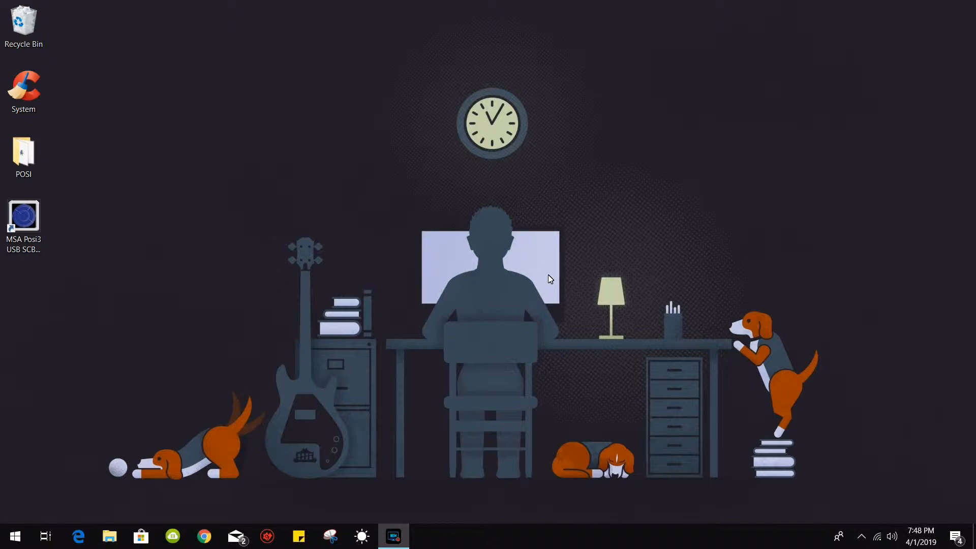
# - Select the MSA Posi3 USB SCBA Test shortcut and bring up the Start menu
pyautogui.click(23, 216)
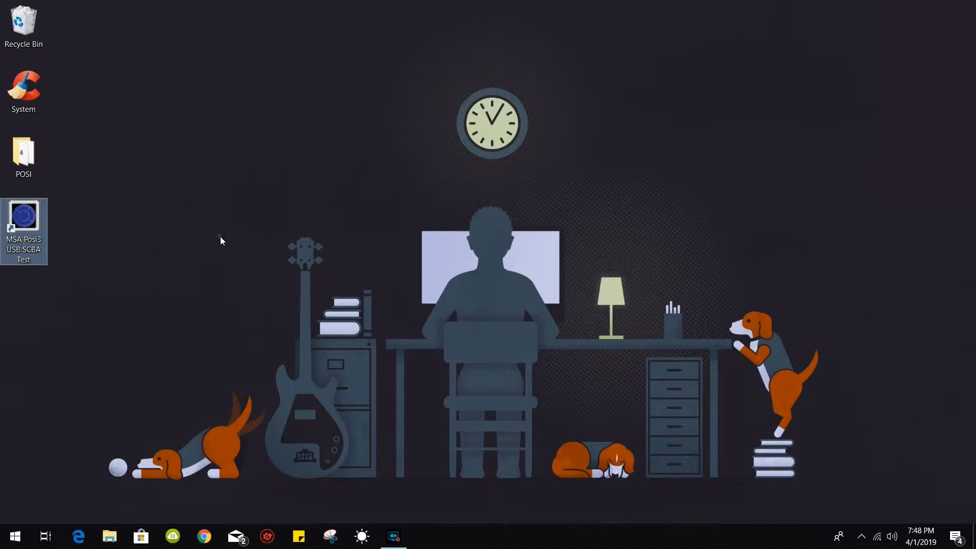
pyautogui.click(14, 537)
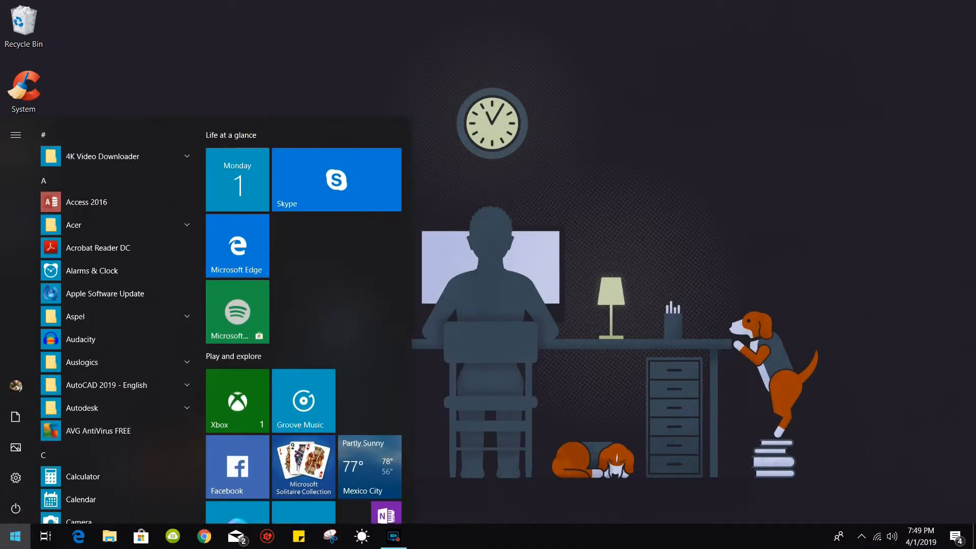
# - Search CMD and launch Command Prompt with Run as administrator
pyautogui.write('CMD')
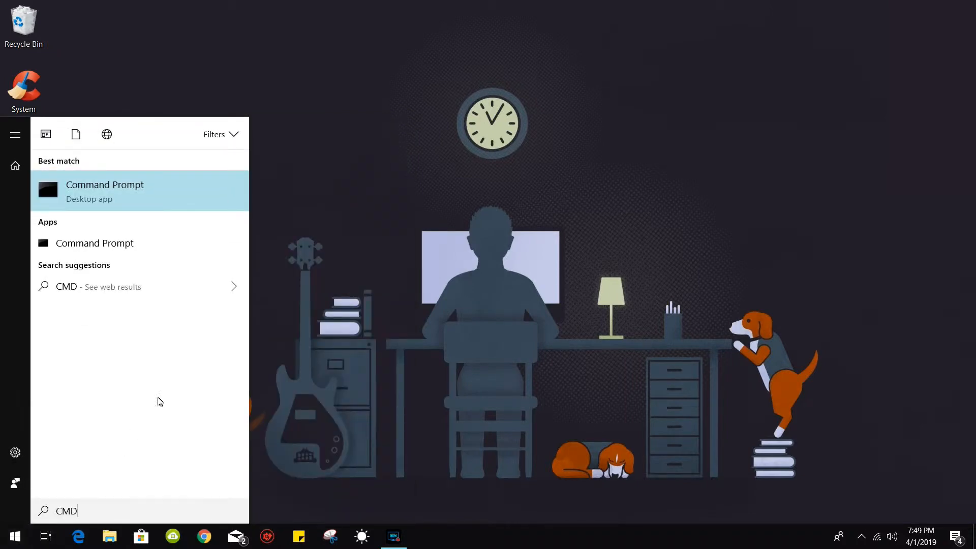
pyautogui.moveTo(185, 258)
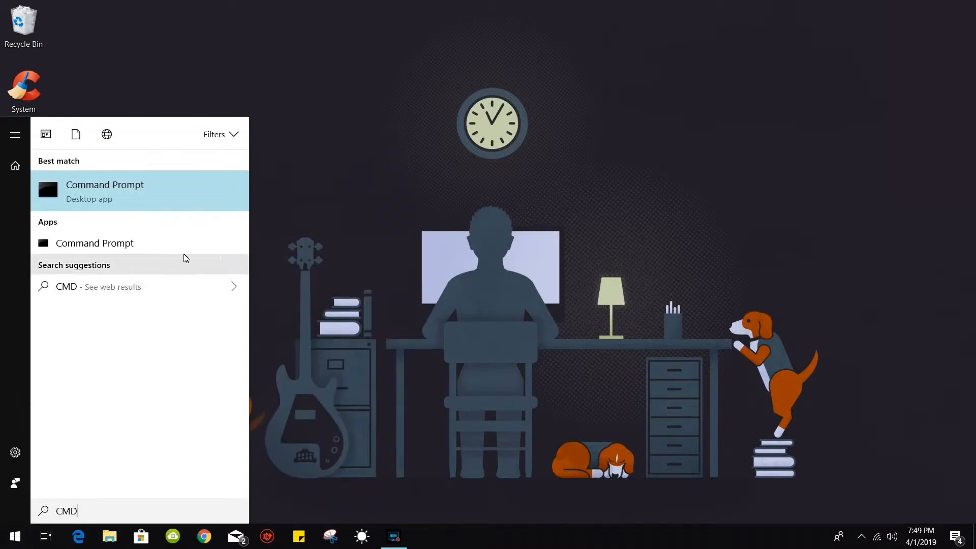
pyautogui.rightClick(105, 190)
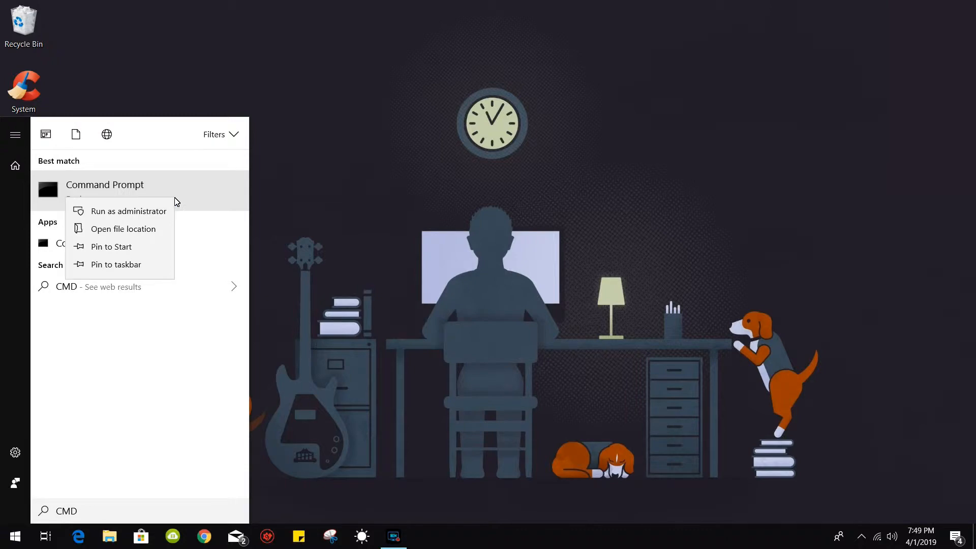
pyautogui.moveTo(177, 193)
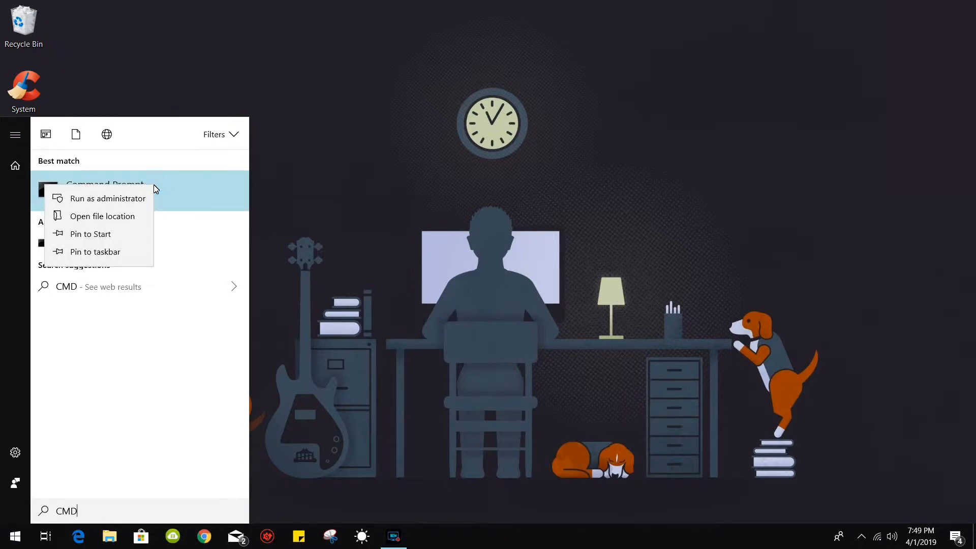
pyautogui.click(108, 198)
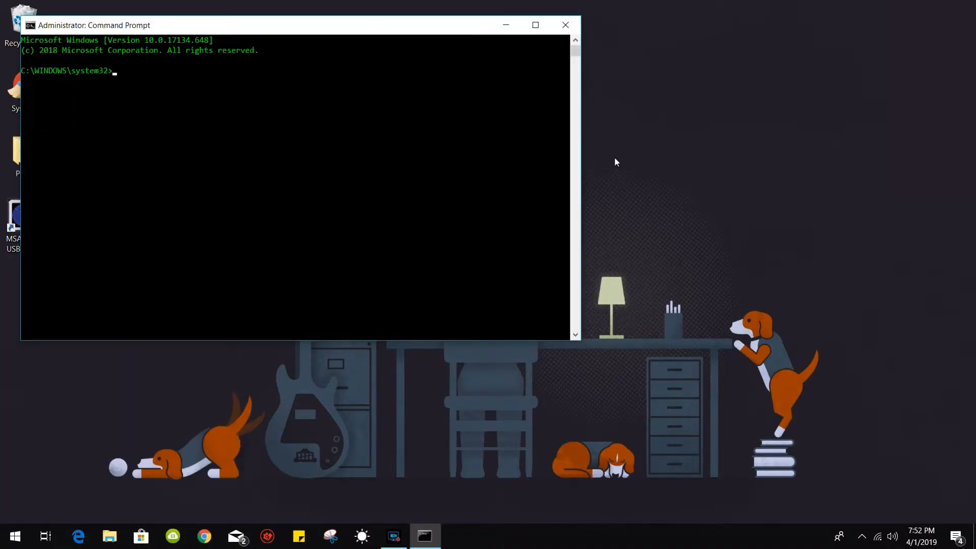
# - Run 'net user bio1 *', enter and confirm the new password, then close the console
pyautogui.write('n')
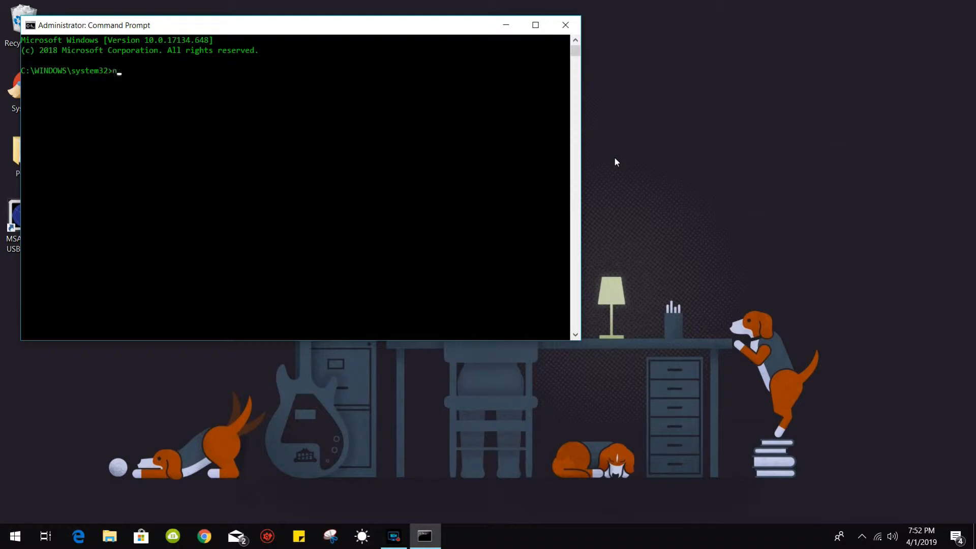
pyautogui.write('et')
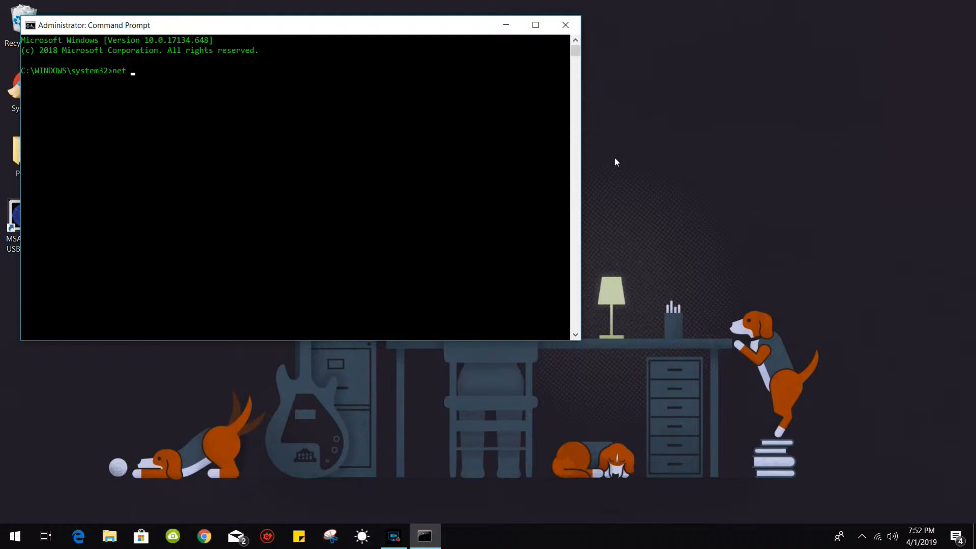
pyautogui.write('user')
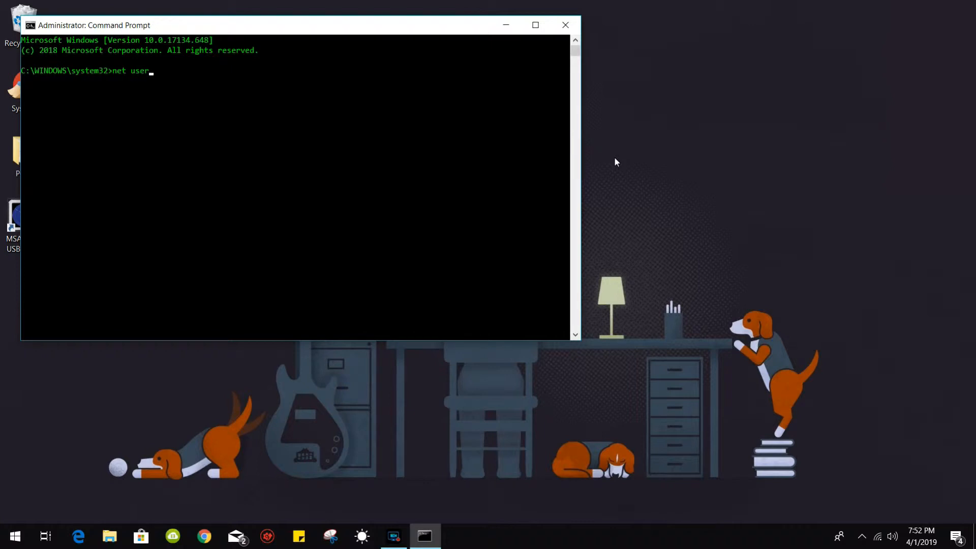
pyautogui.write('bio1 *')
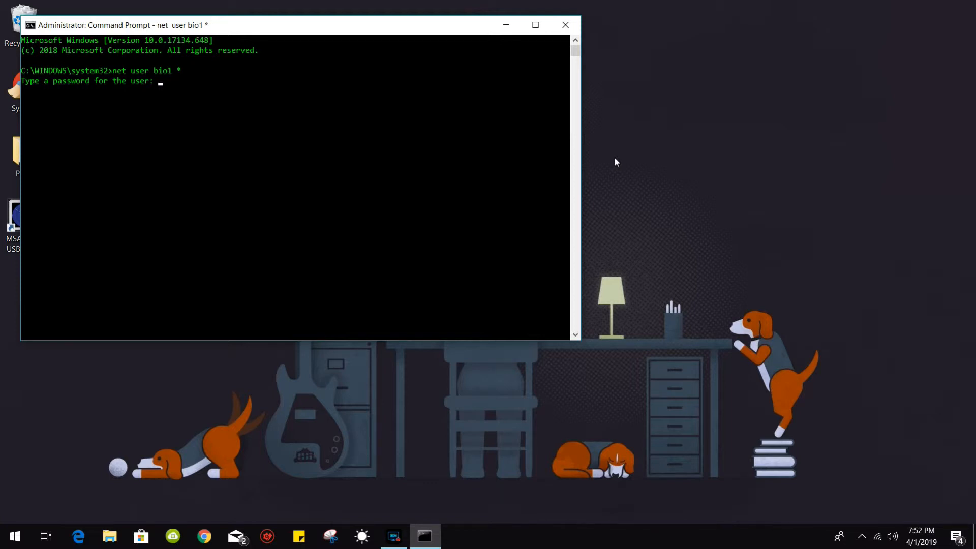
pyautogui.press('Enter')
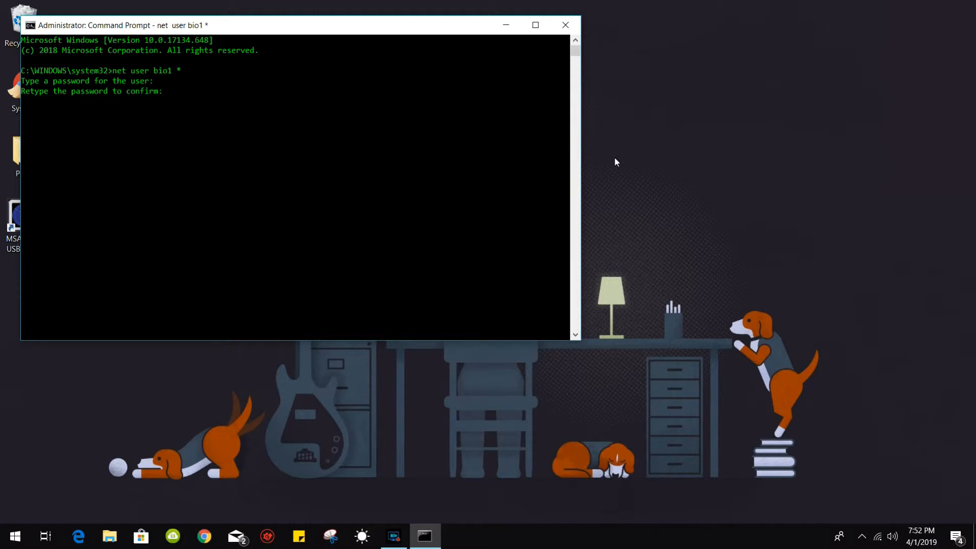
pyautogui.press('Enter')
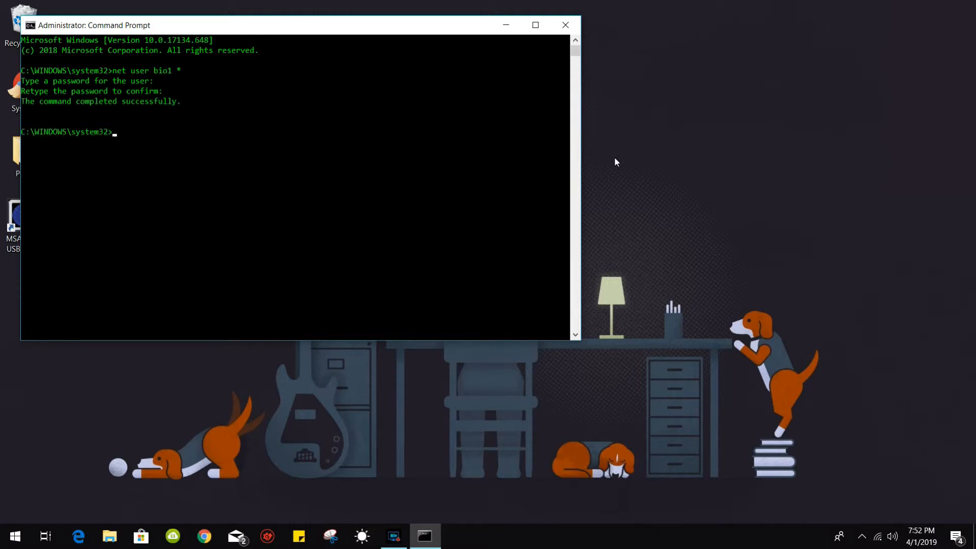
pyautogui.moveTo(566, 24)
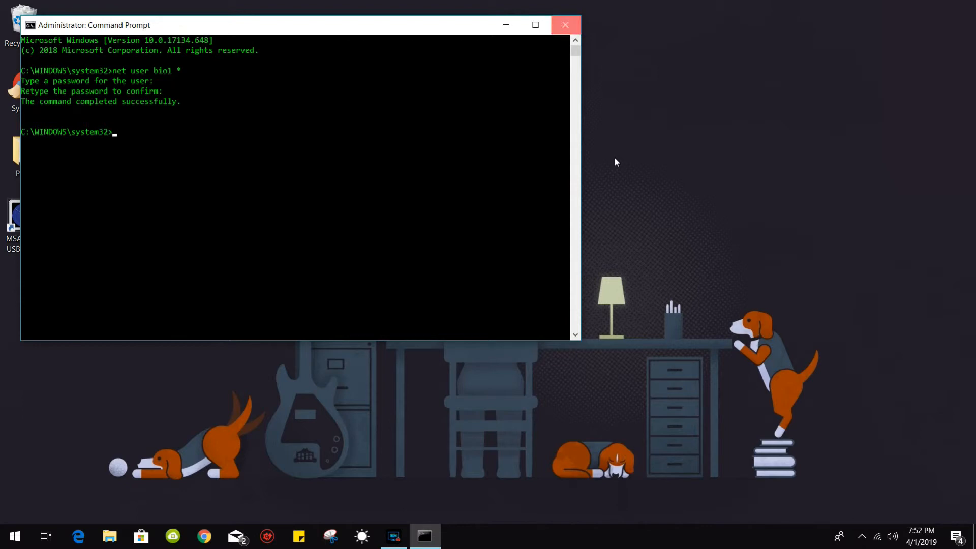
pyautogui.click(566, 25)
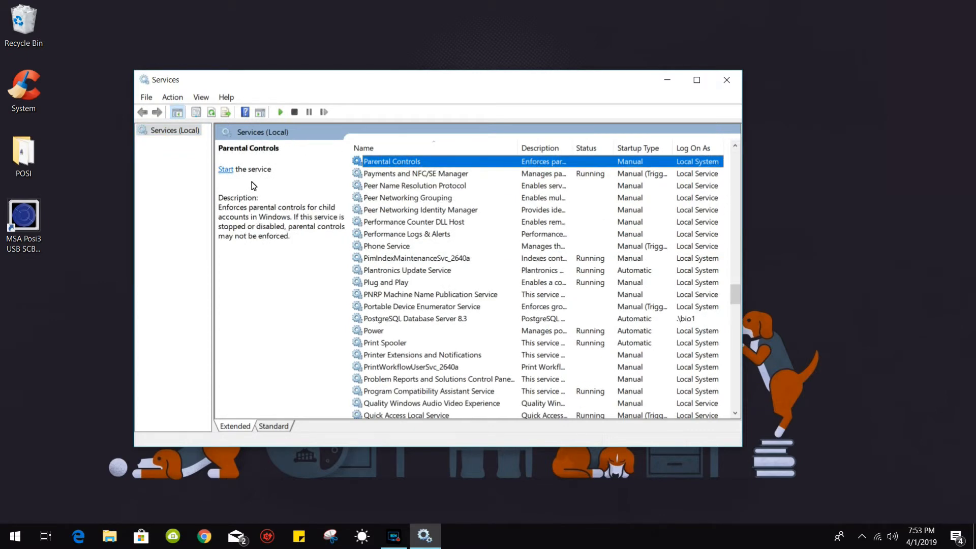
# - Open the properties of the PostgreSQL Database Server 8.3 service
pyautogui.click(415, 318)
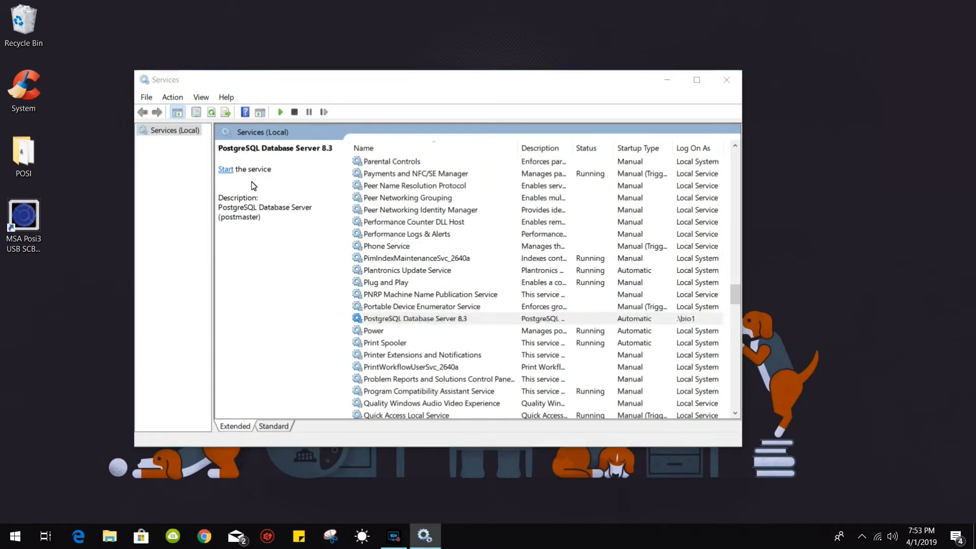
pyautogui.doubleClick(415, 318)
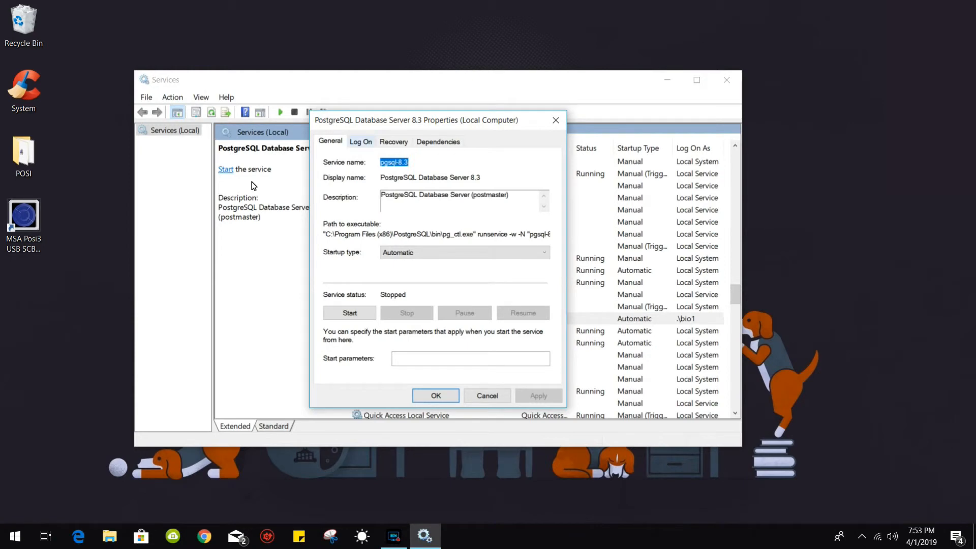
# - On Log On, retype the bio1 account password and its confirmation
pyautogui.click(360, 141)
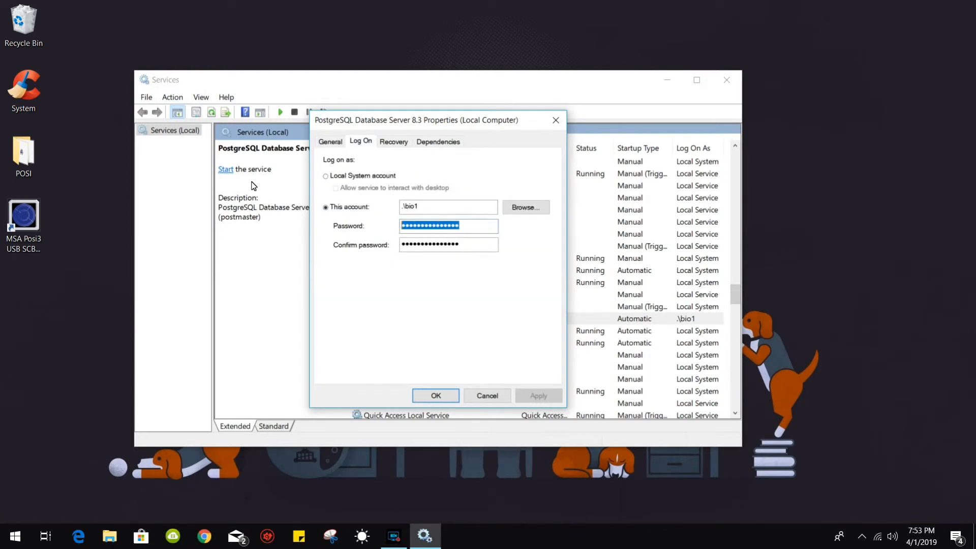
pyautogui.click(449, 226)
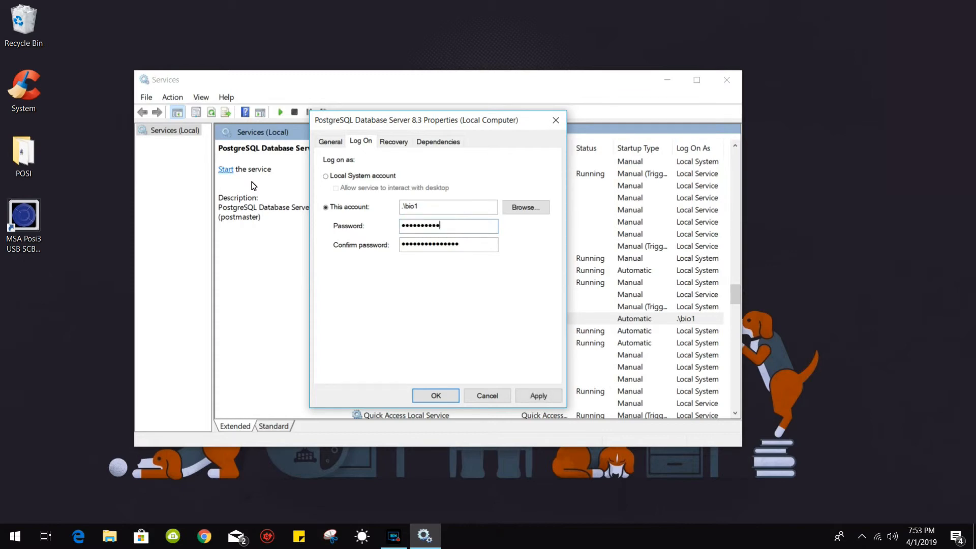
pyautogui.tripleClick(447, 244)
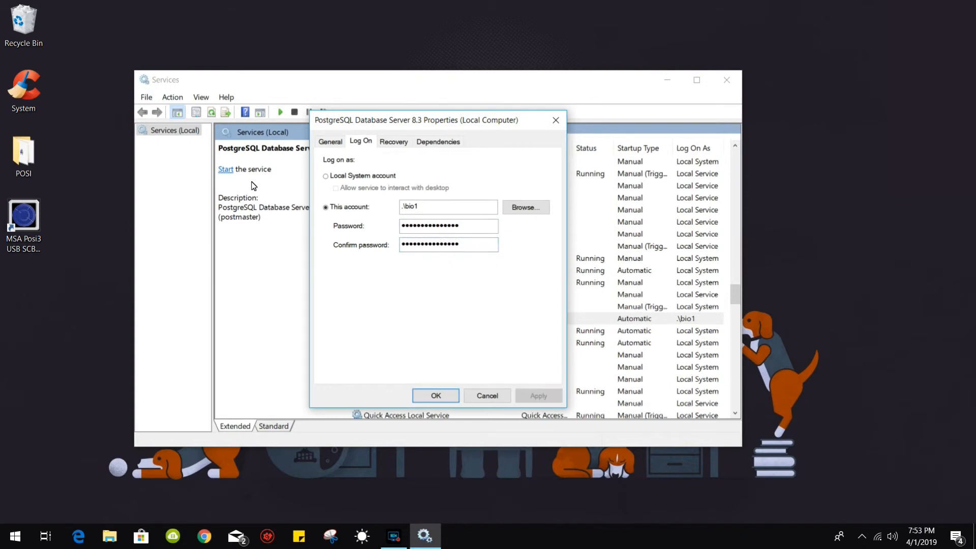
# - Start PostgreSQL 8.3 from General, close properties, and launch POSI 3 USB SCBA Test
pyautogui.click(330, 142)
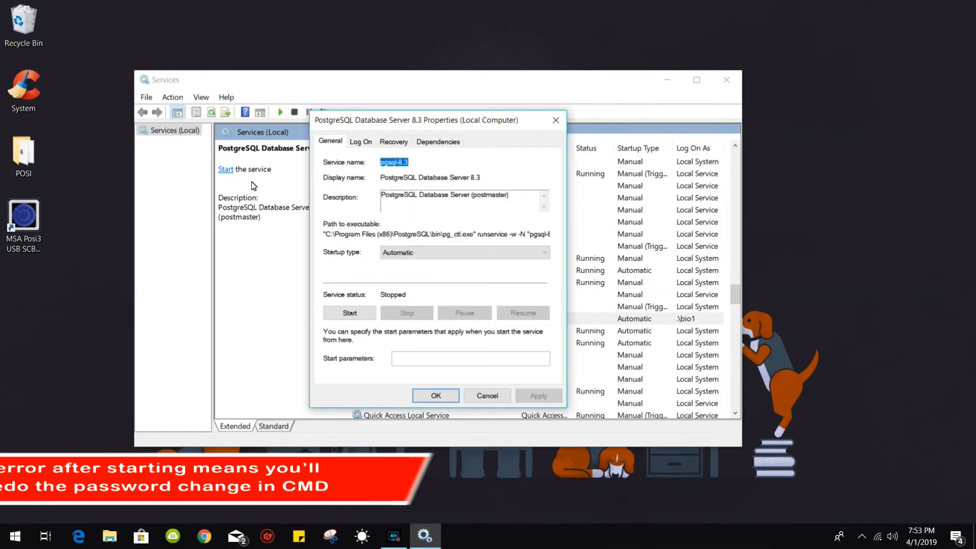
pyautogui.click(349, 313)
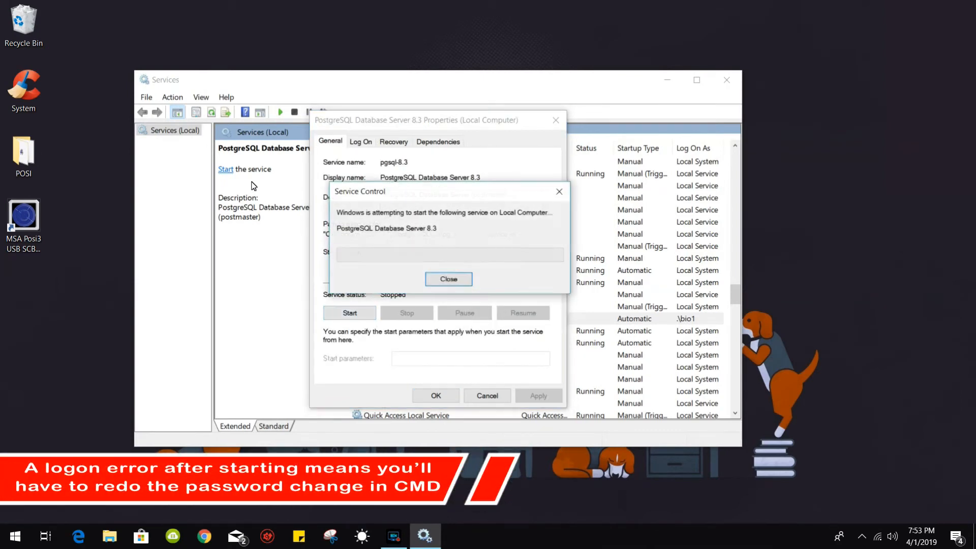
pyautogui.click(448, 279)
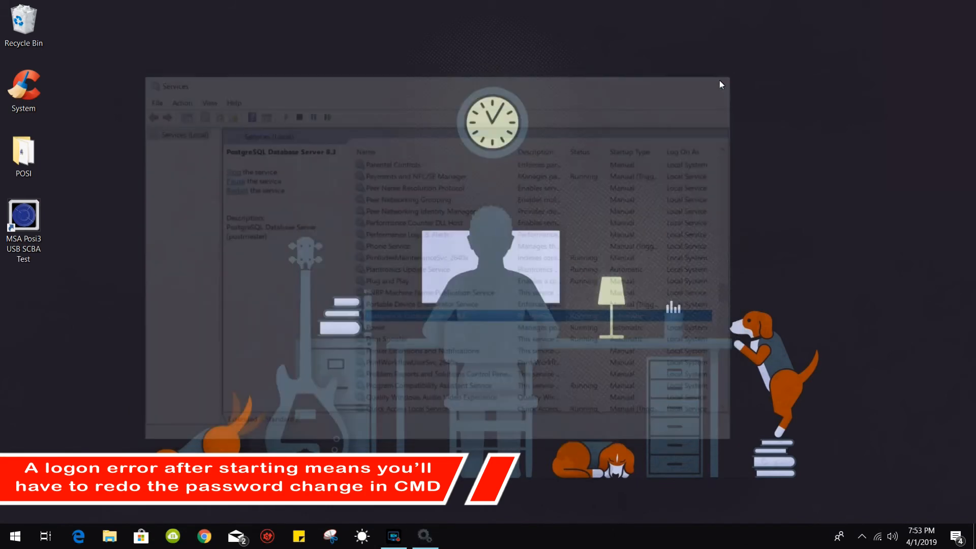
pyautogui.doubleClick(23, 214)
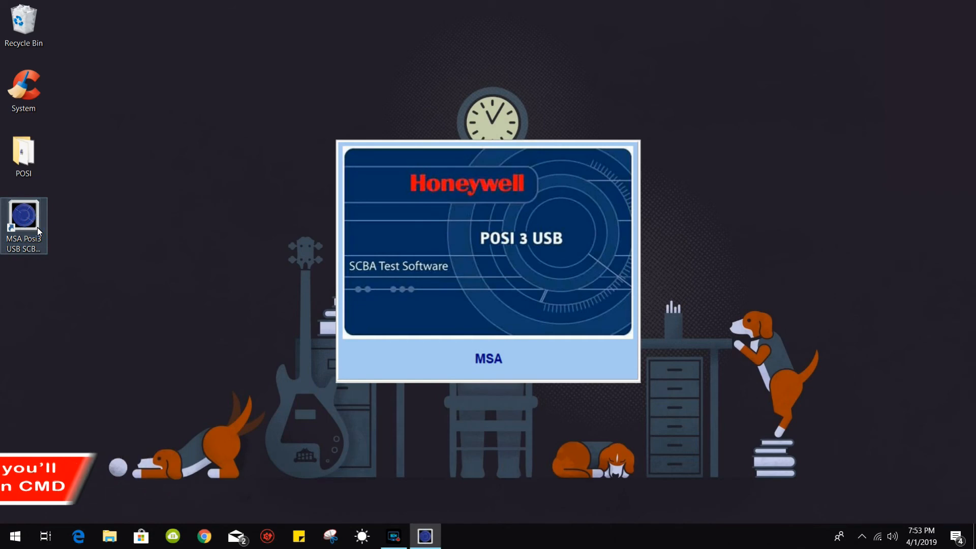